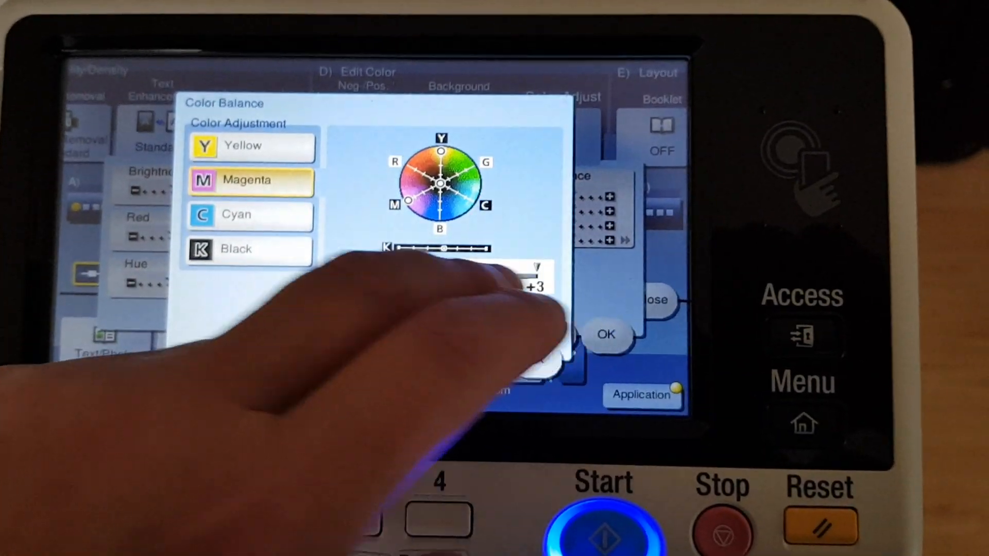
Confirm the magenta +3 colour balance and return to the Ready to Copy screen
click(250, 219)
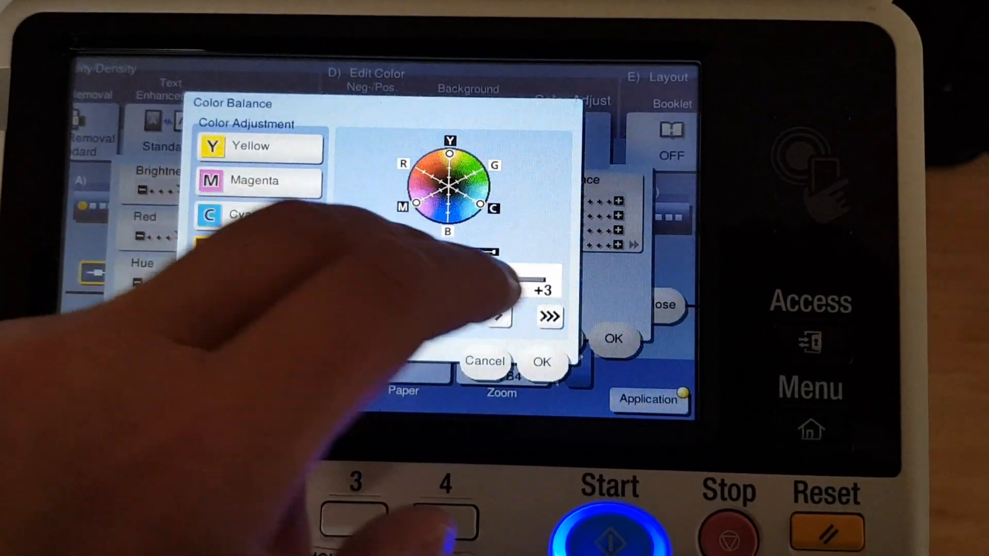
click(542, 362)
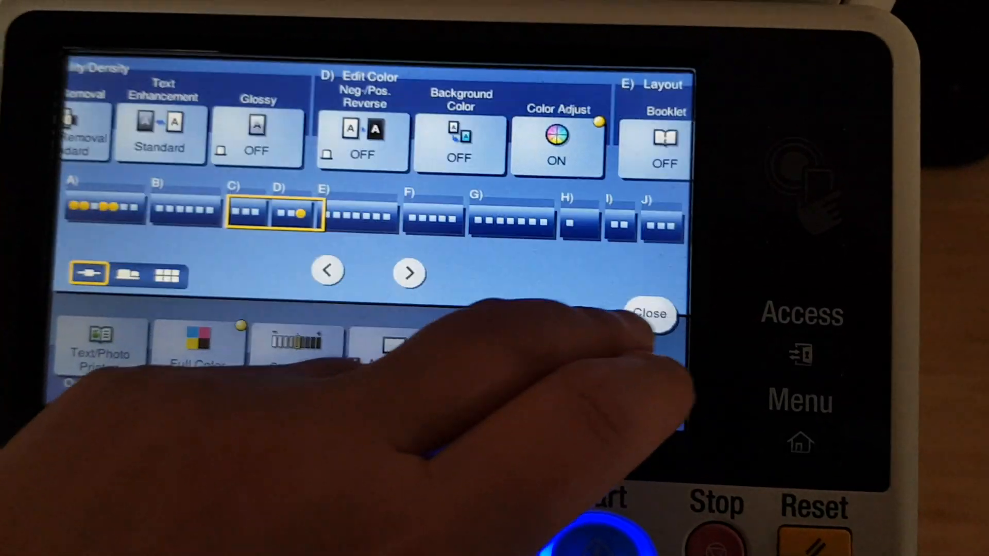
click(649, 314)
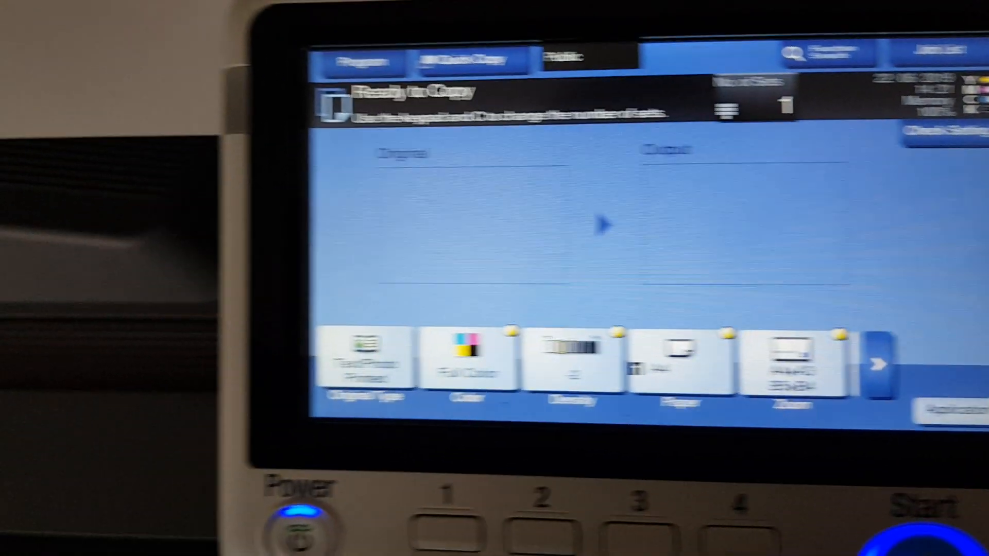